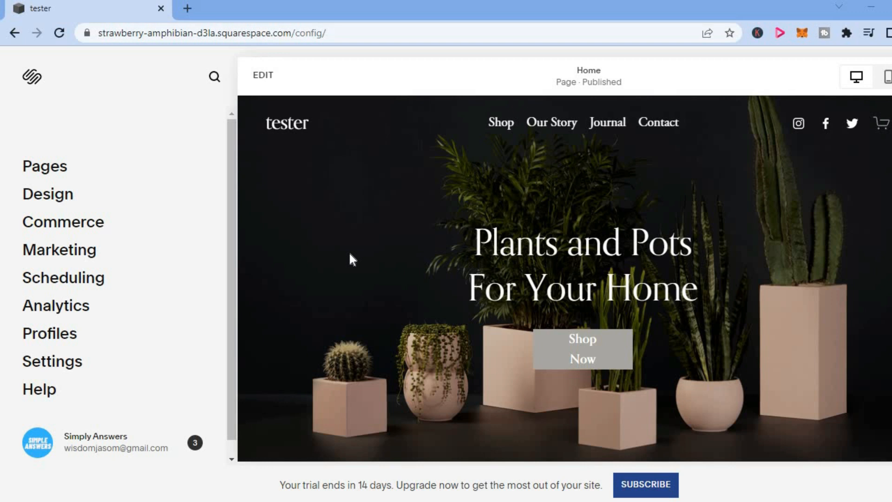
mouse_move(124, 138)
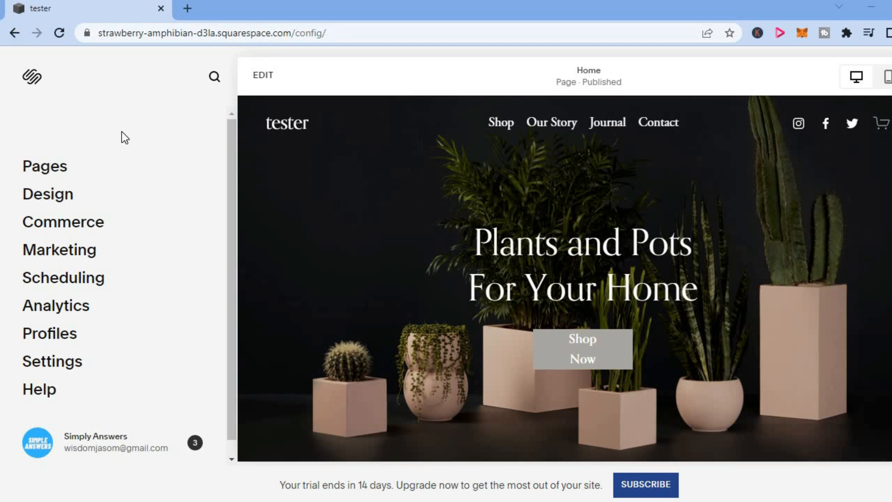
mouse_move(68, 155)
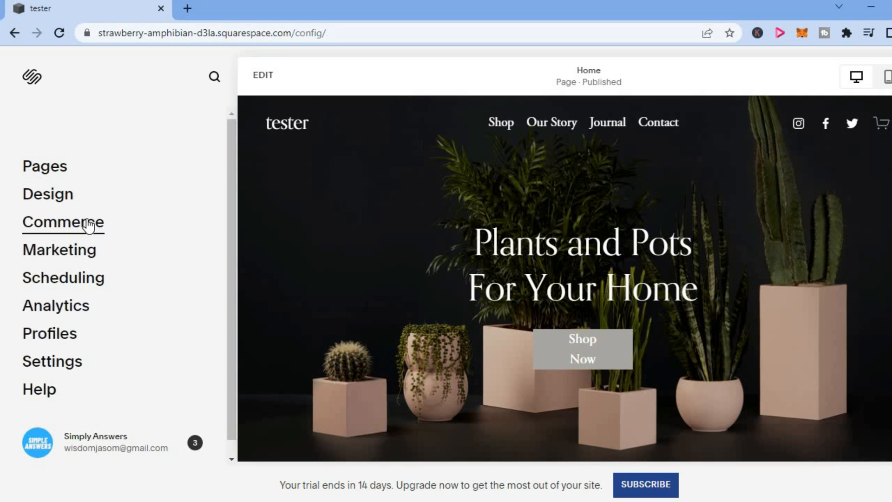
Go to the Commerce section and reach the Notifications options in the sidebar
left_click(64, 222)
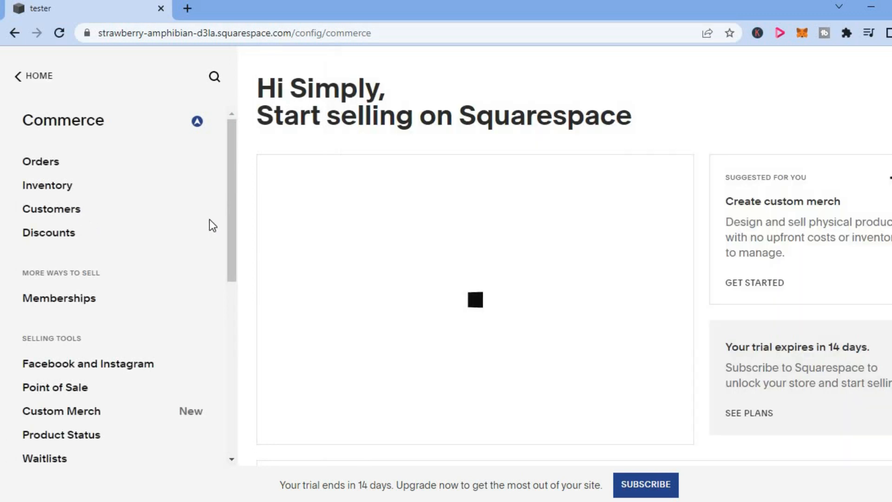
scroll("down", 3)
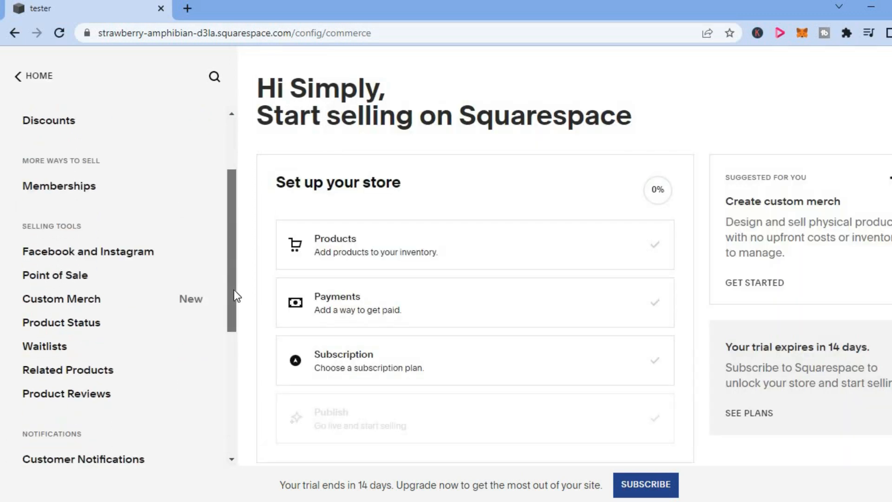
scroll("down", 3)
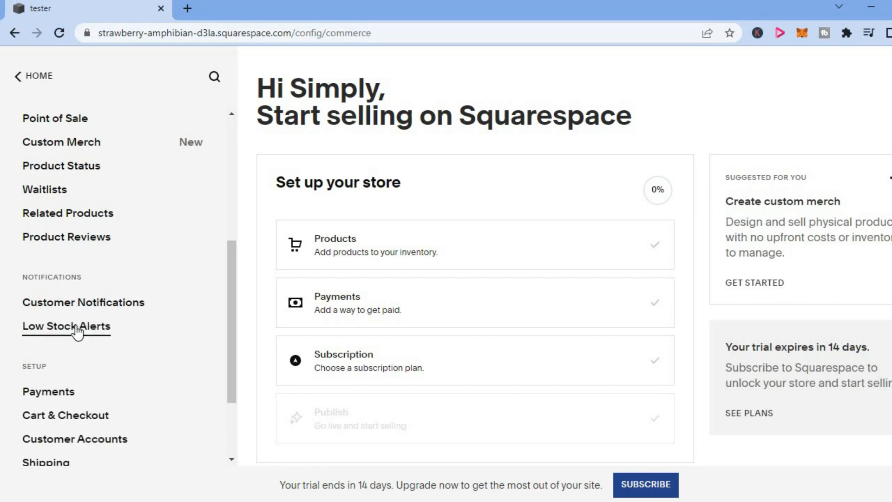
In Low Stock Alerts, keep Send Alerts on, set the threshold to 7 and save
left_click(65, 326)
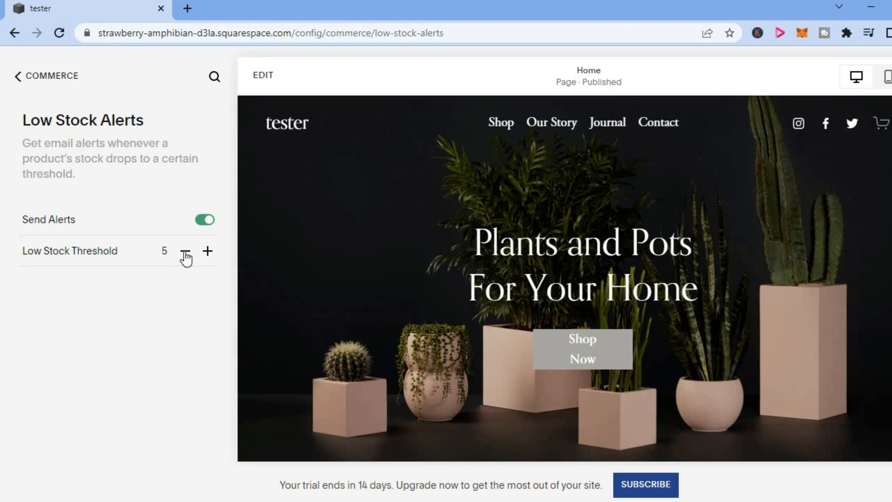
left_click(186, 251)
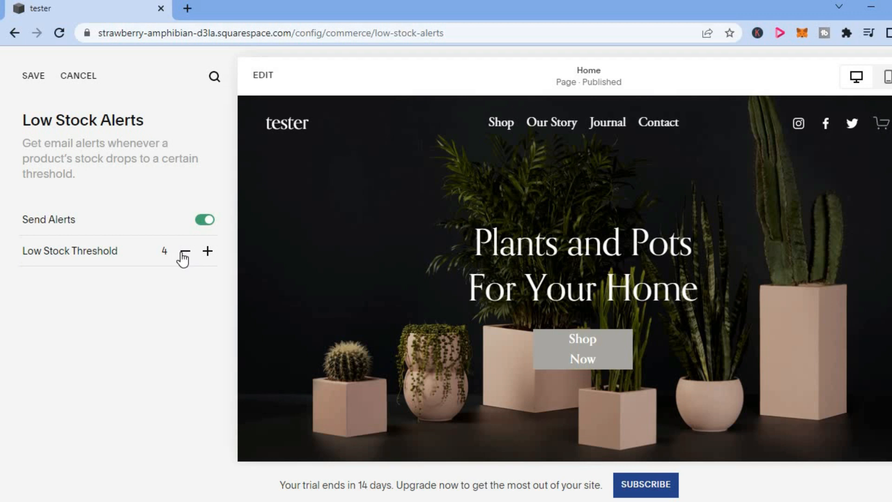
mouse_move(209, 252)
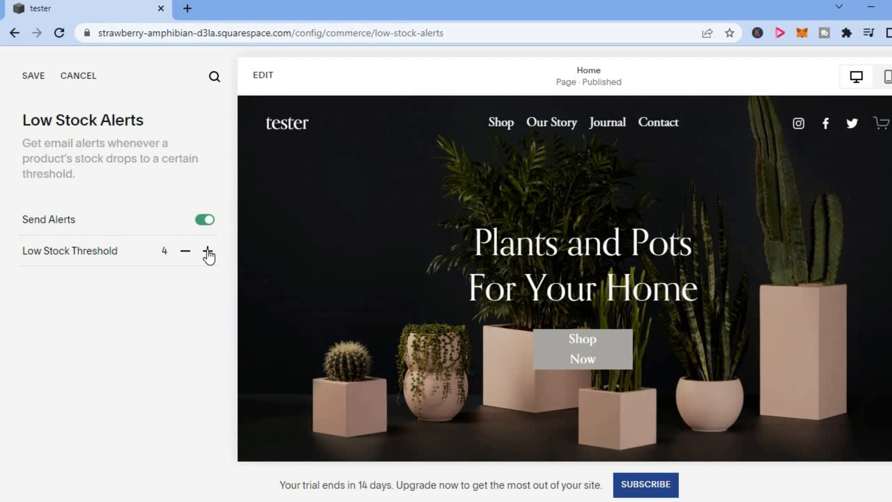
left_click(208, 250)
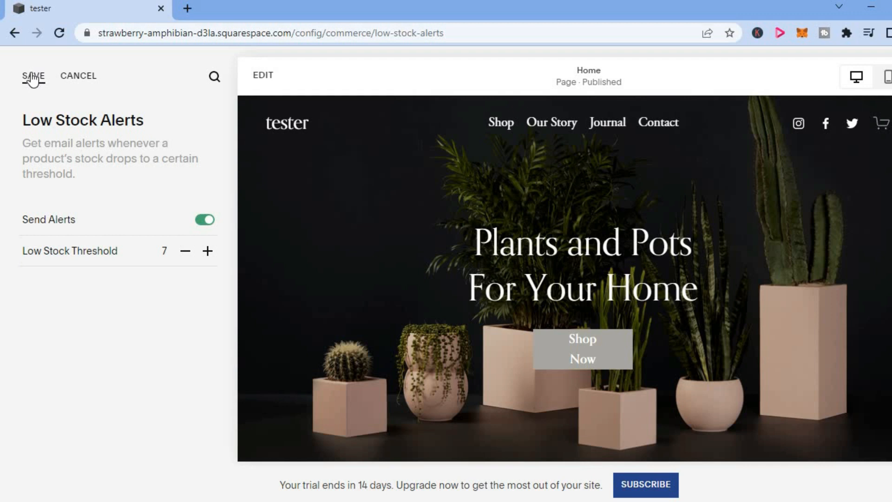
left_click(32, 75)
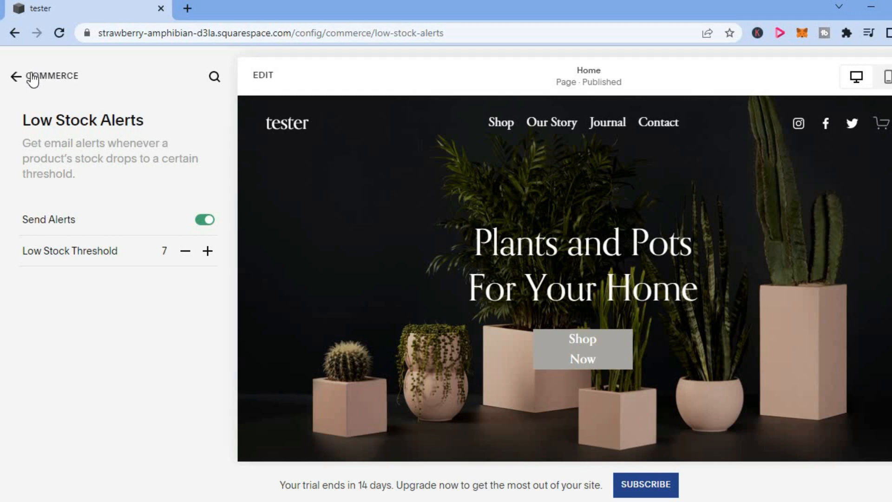